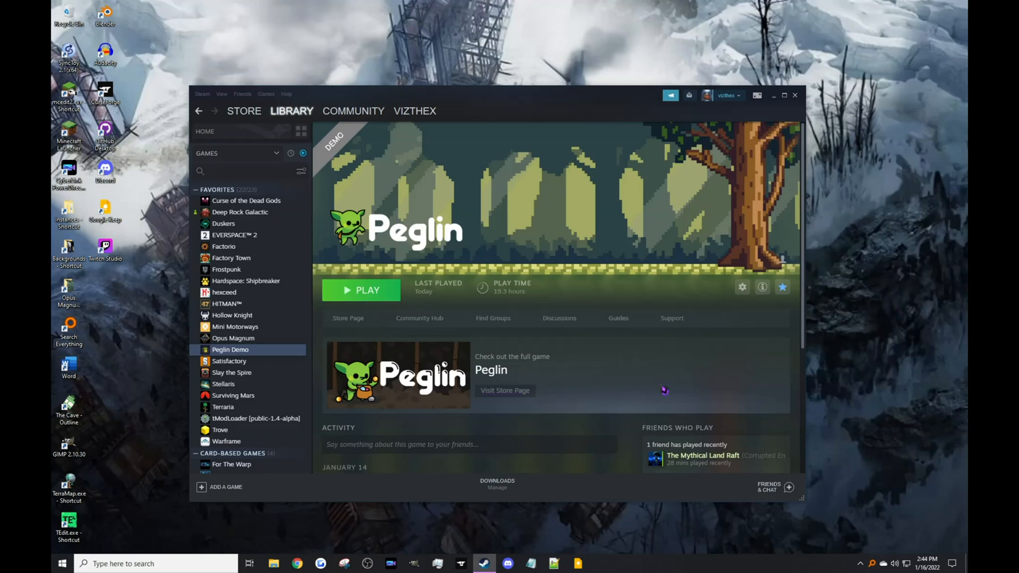
pyautogui.moveTo(546, 361)
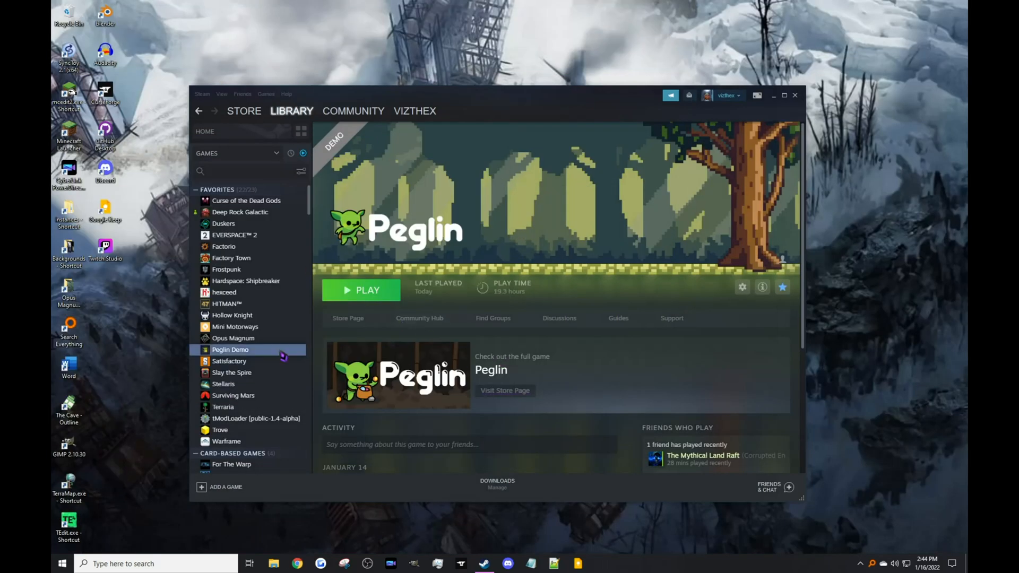
# Browse the Peglin Demo local files from its Steam Properties to reach the install folder
pyautogui.click(742, 287)
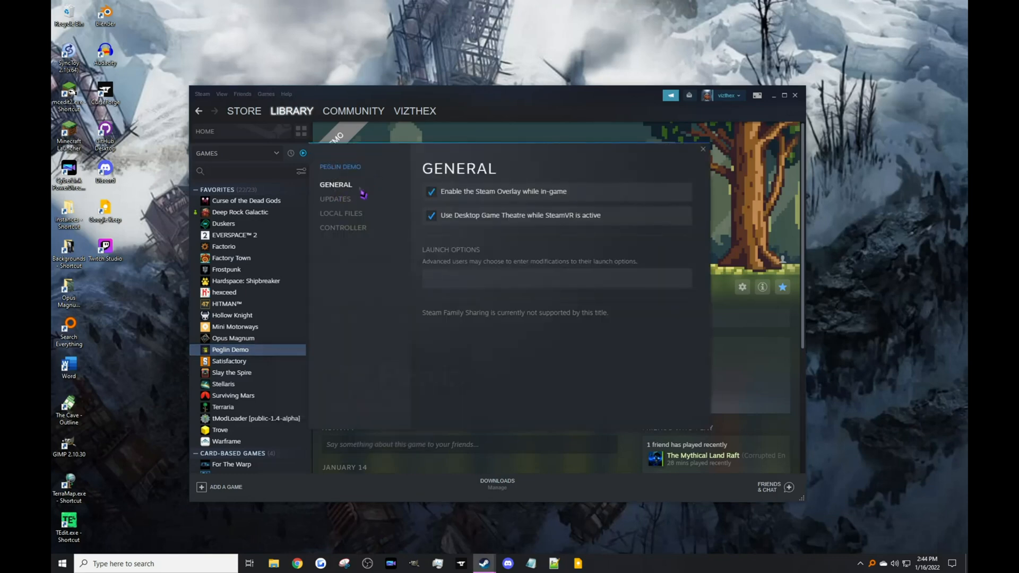
pyautogui.click(340, 213)
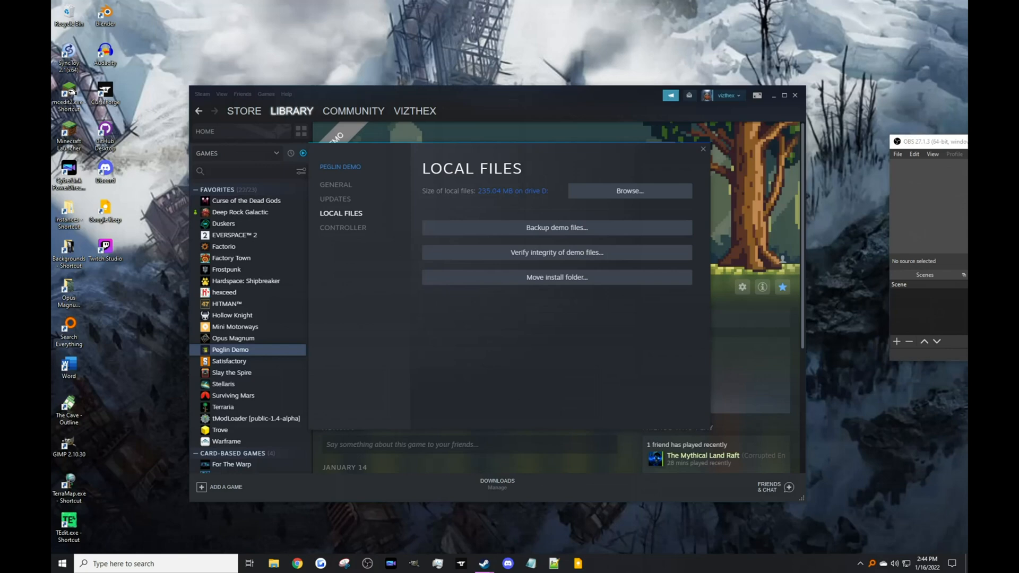
pyautogui.click(627, 190)
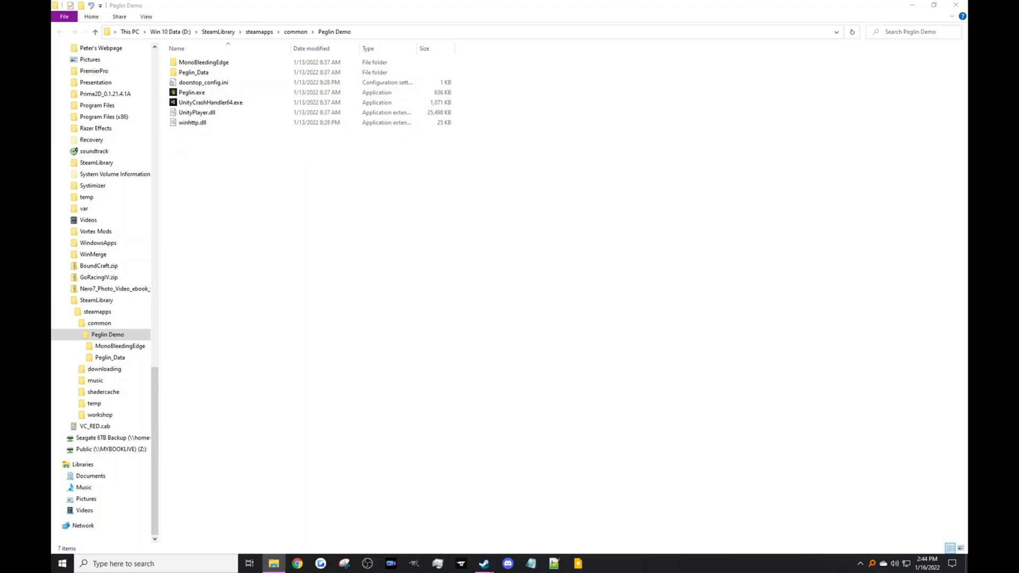
# Download BepInEx_x64_5.4.18.0.zip from the GitHub releases Assets list
pyautogui.click(296, 564)
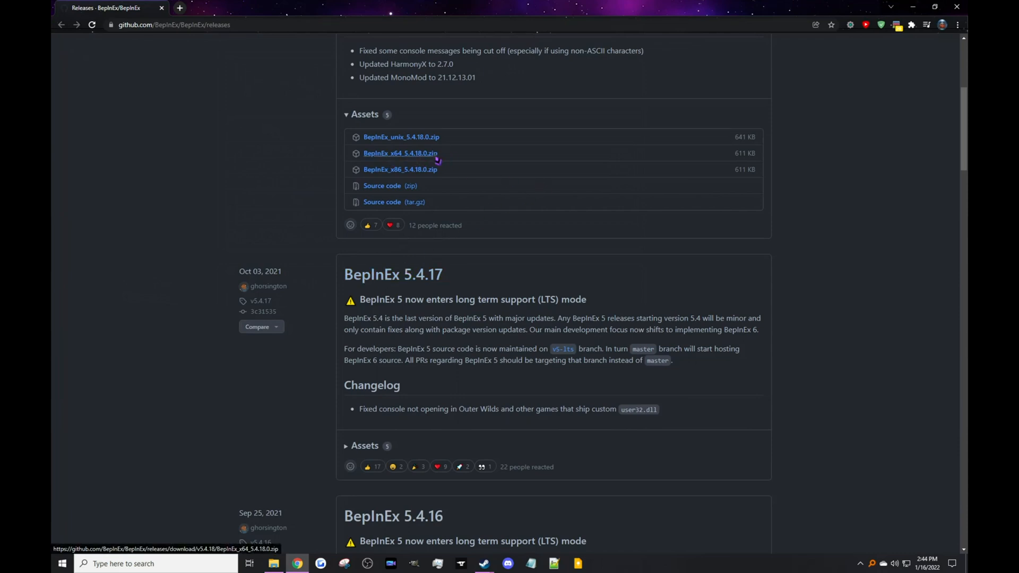
pyautogui.click(400, 153)
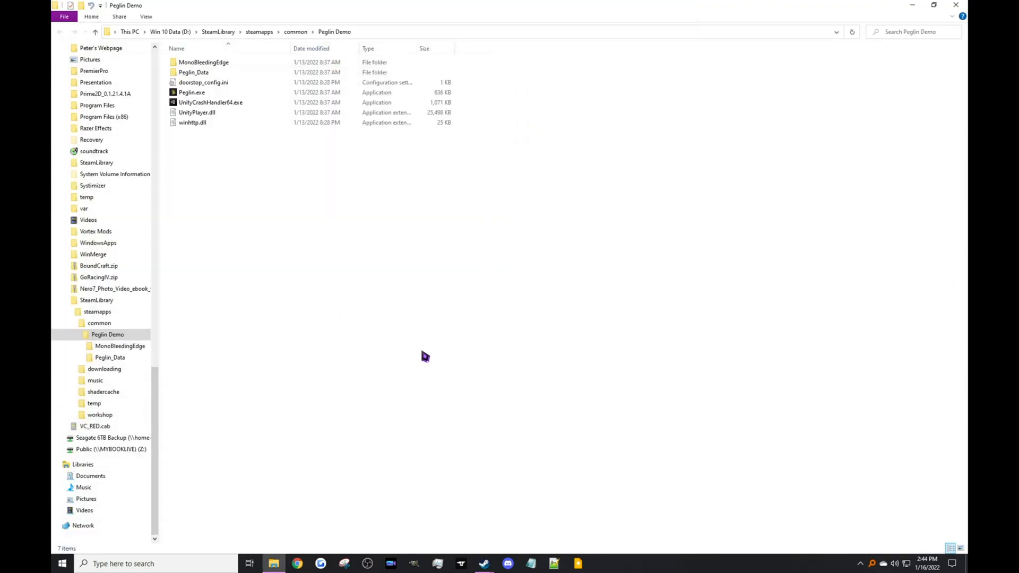
pyautogui.moveTo(224, 40)
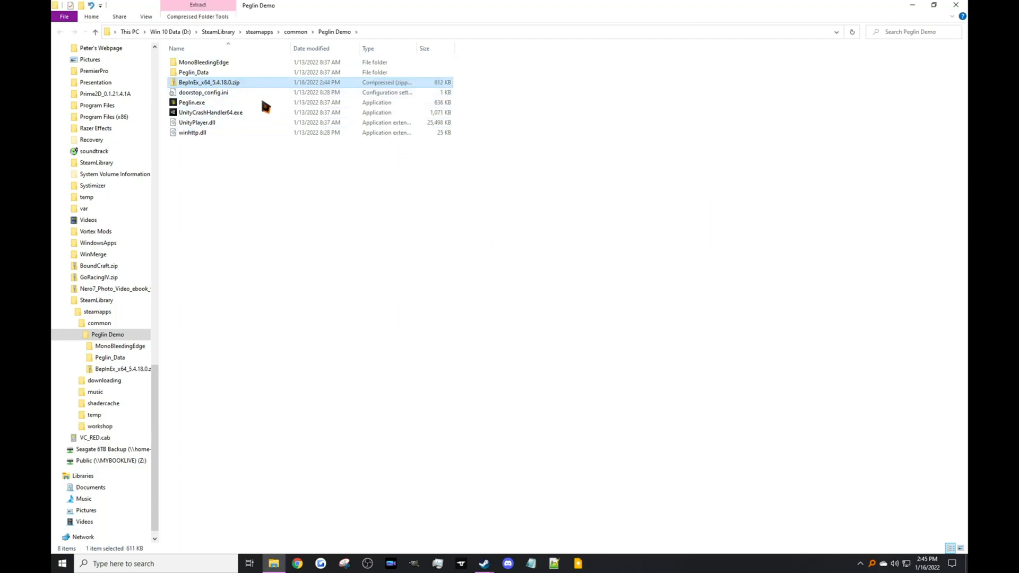
# Extract All from the BepInEx x64 zip into a BepInEx folder in Peglin Demo
pyautogui.rightClick(209, 81)
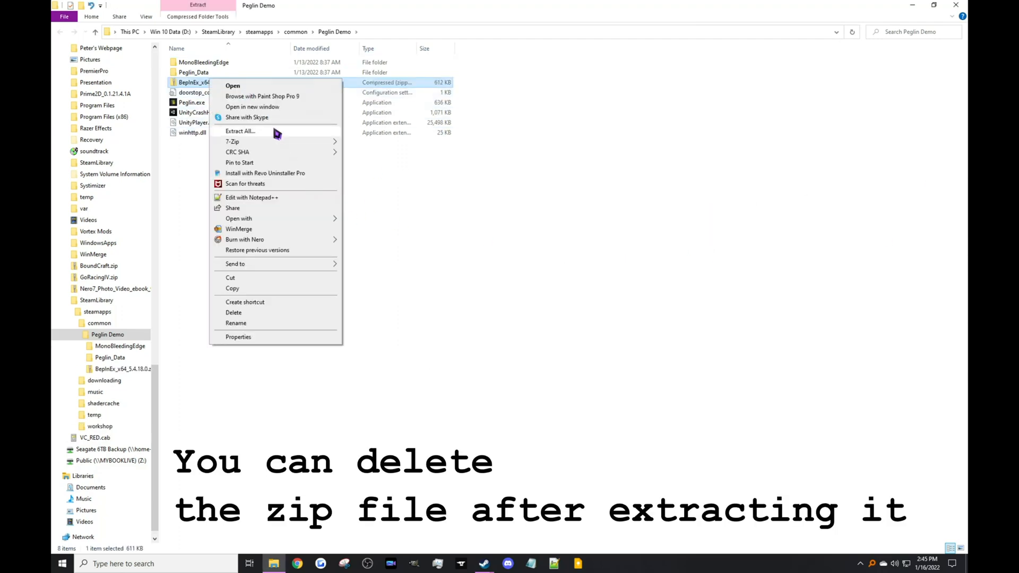
pyautogui.click(240, 130)
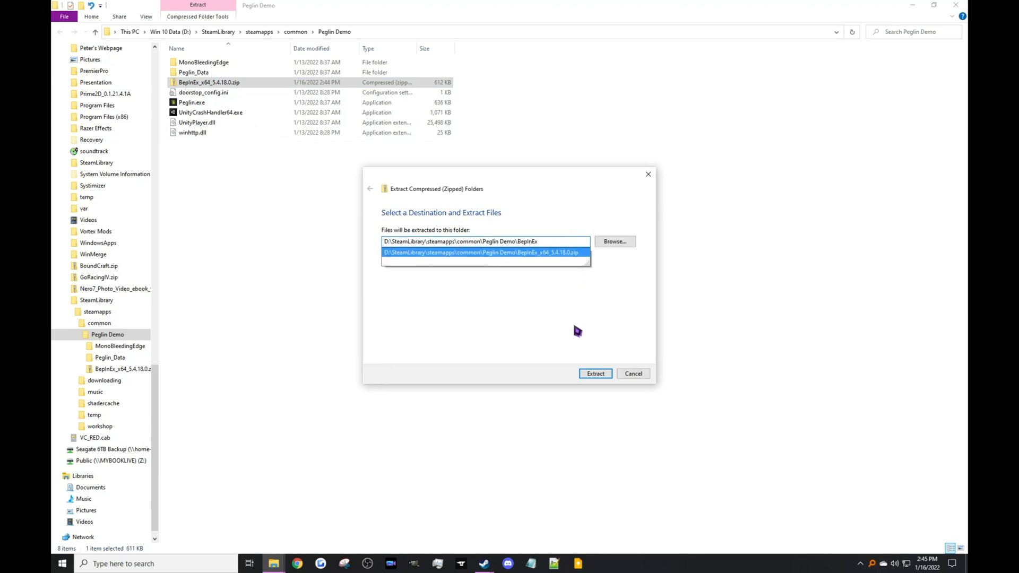
pyautogui.click(595, 373)
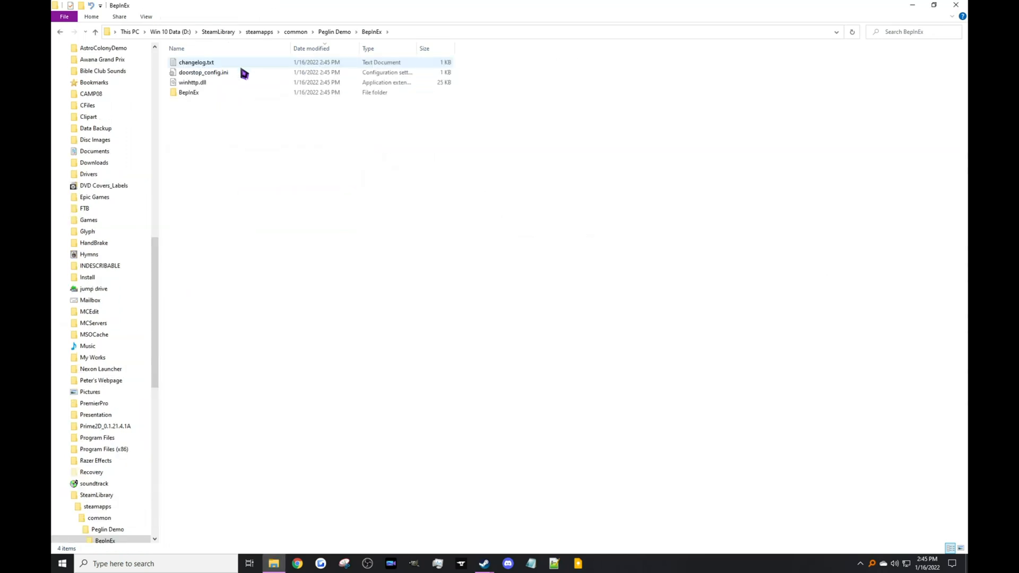
# Merge the nested BepInEx folders and verify the core folder holds the library files
pyautogui.doubleClick(189, 92)
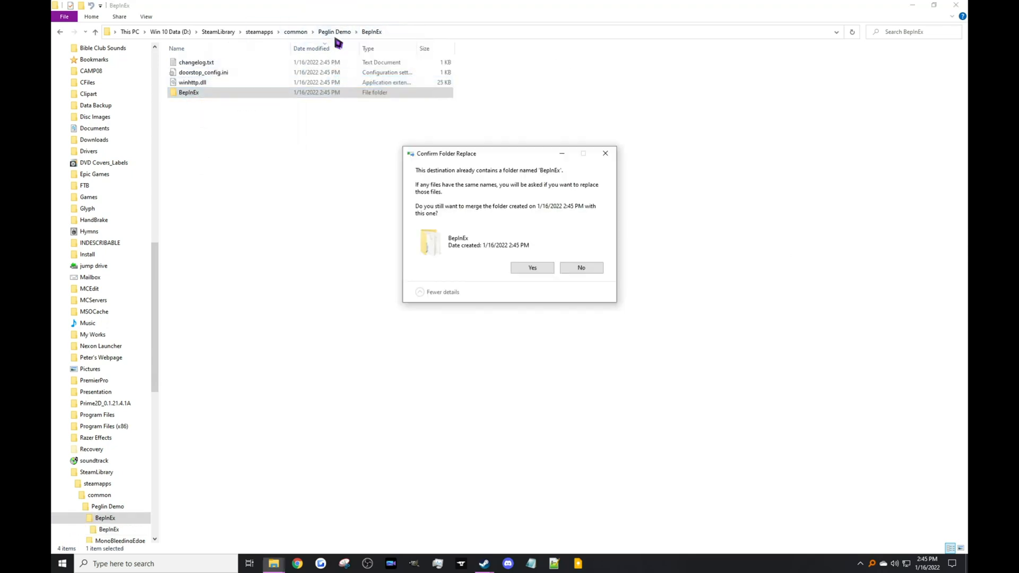
pyautogui.click(531, 267)
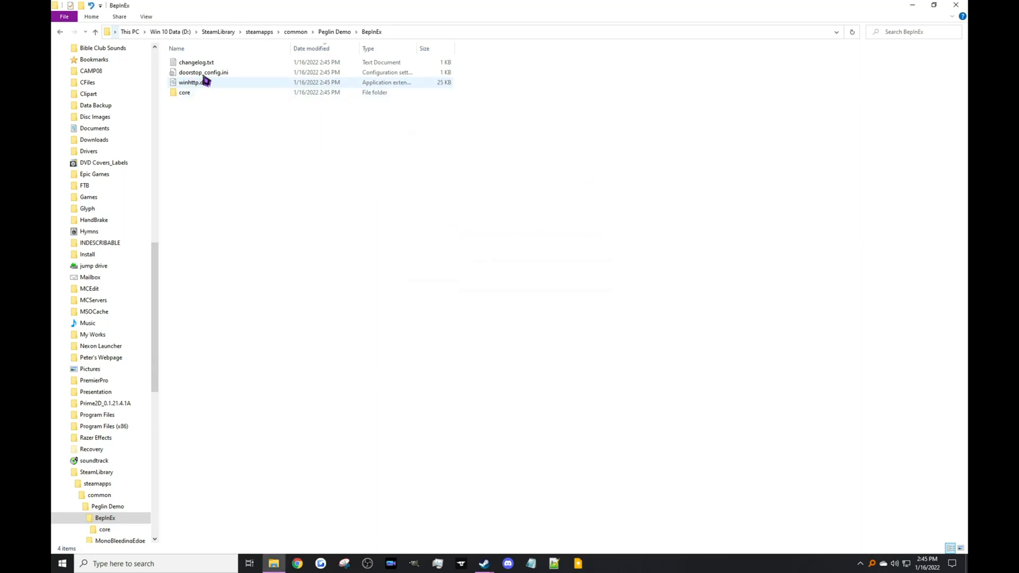
pyautogui.doubleClick(184, 92)
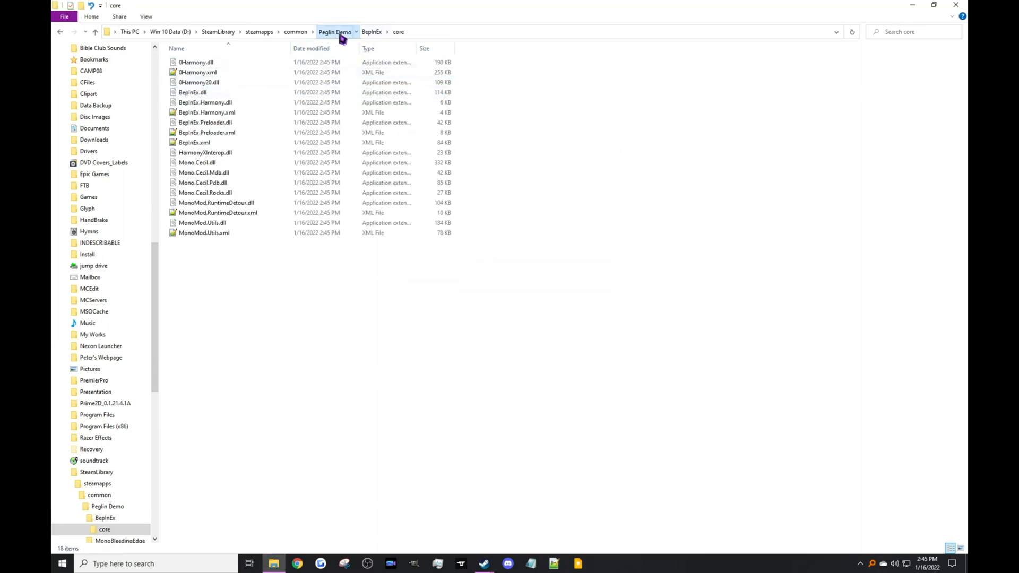
pyautogui.click(372, 31)
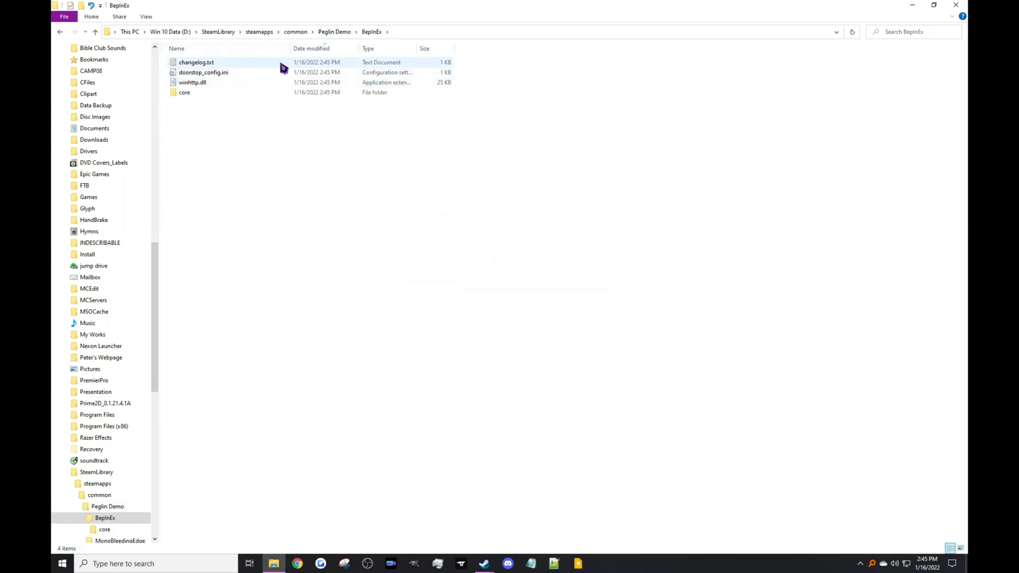
pyautogui.doubleClick(185, 92)
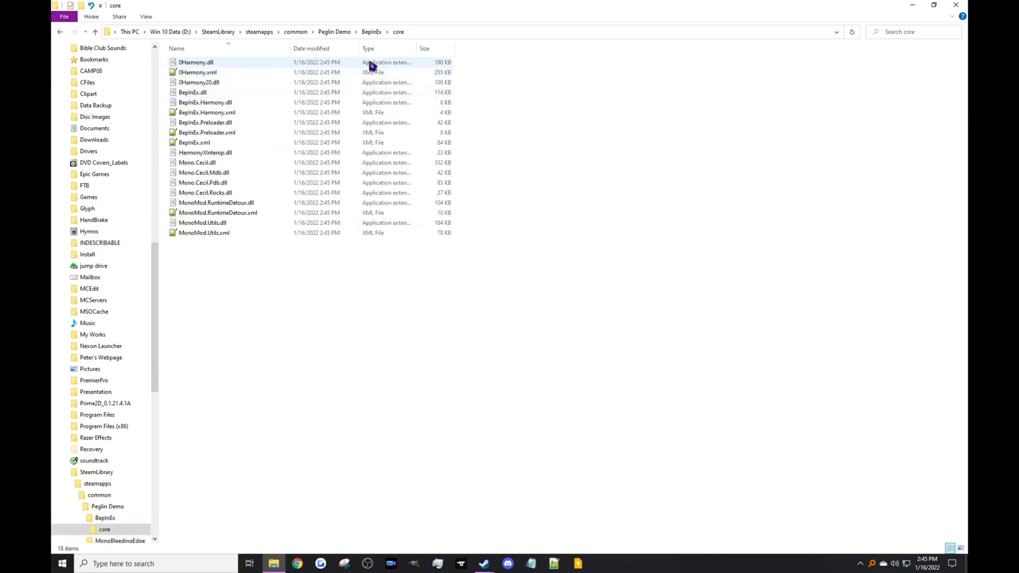
pyautogui.click(60, 31)
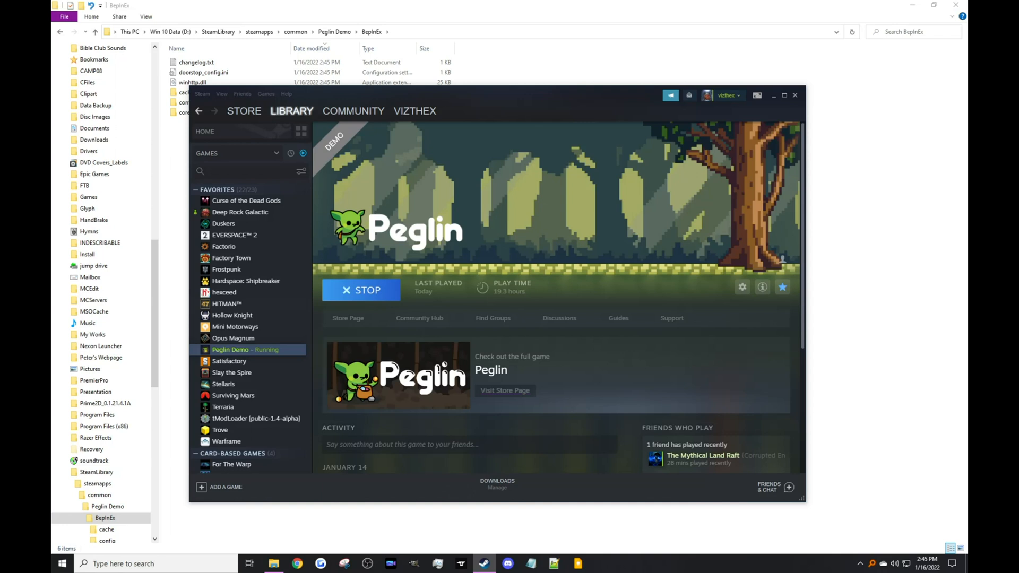
pyautogui.moveTo(618, 513)
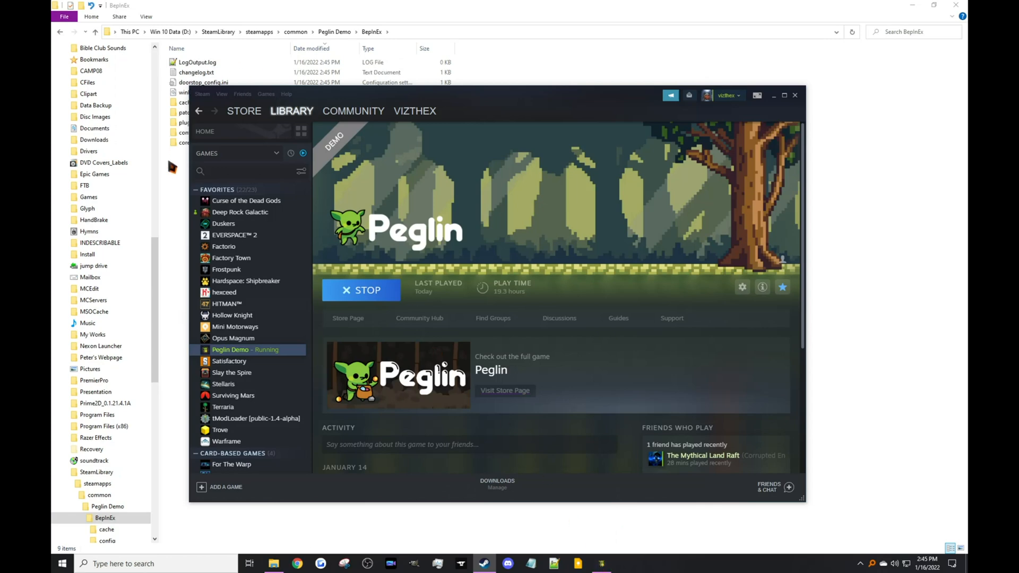
pyautogui.moveTo(502, 336)
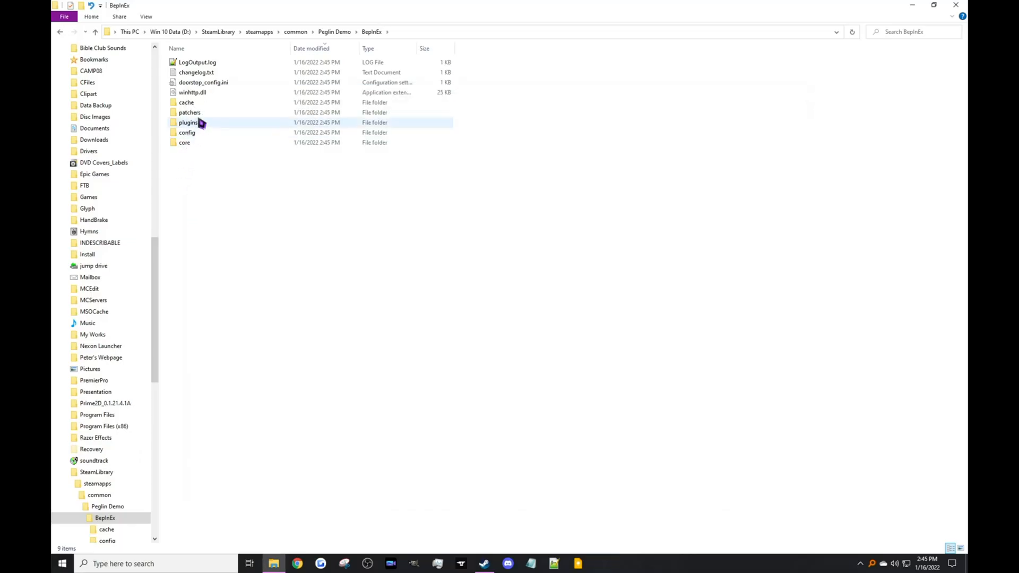
pyautogui.moveTo(198, 123)
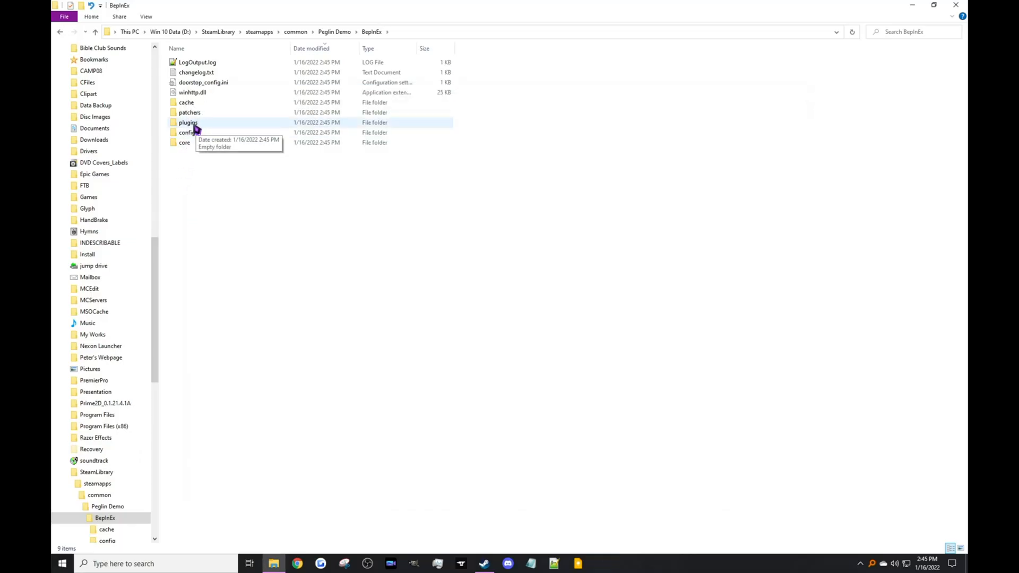
# Paste PeglinTweaks.dll into the BepInEx plugins folder
pyautogui.doubleClick(189, 123)
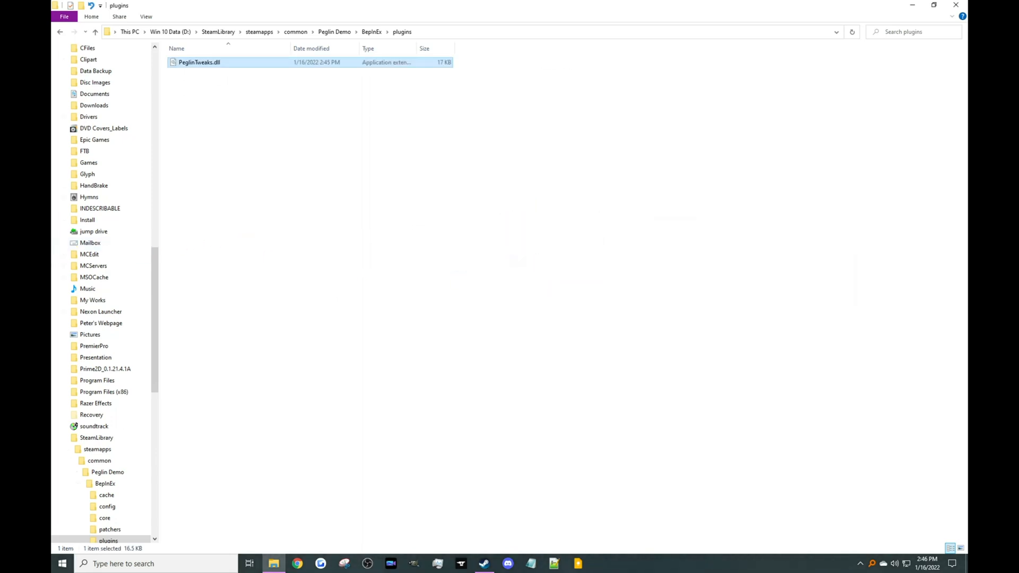
pyautogui.click(614, 452)
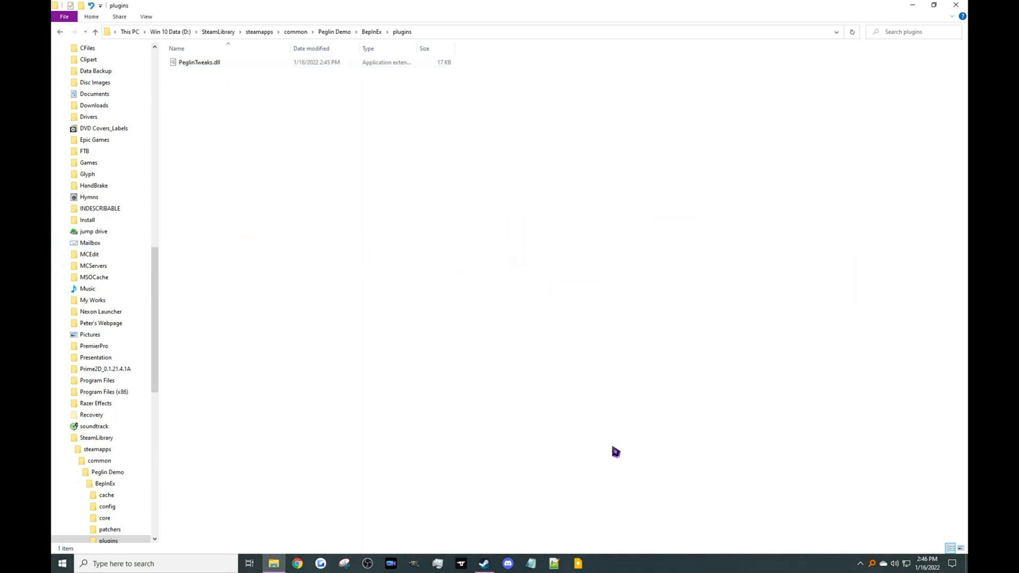